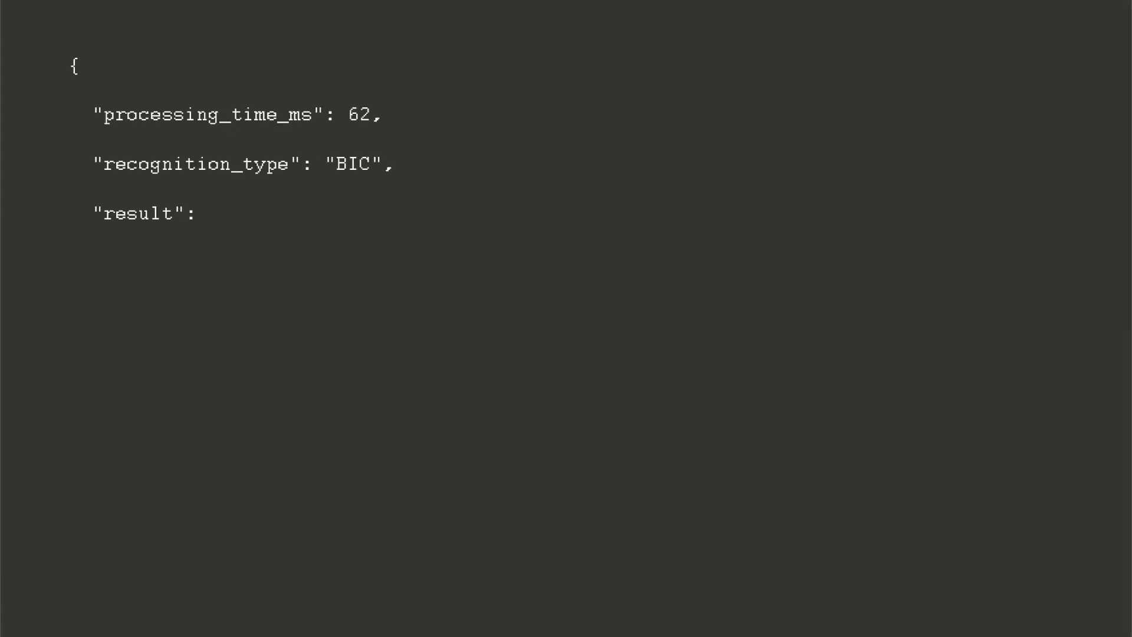
{"action": "scroll", "scroll_direction": "down", "scroll_amount": 3}
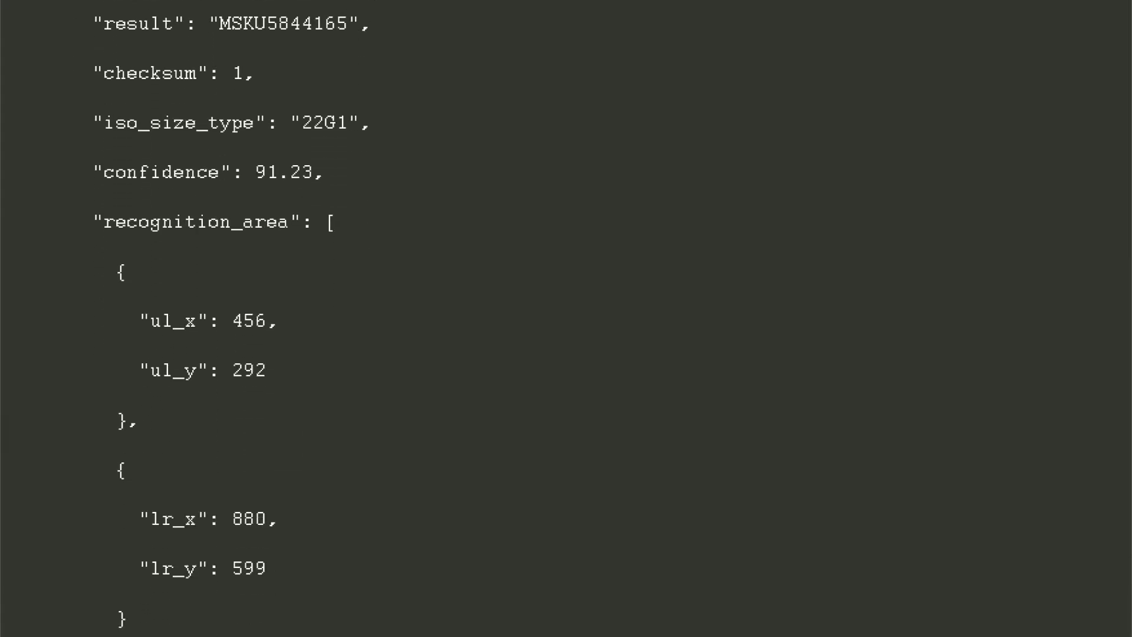